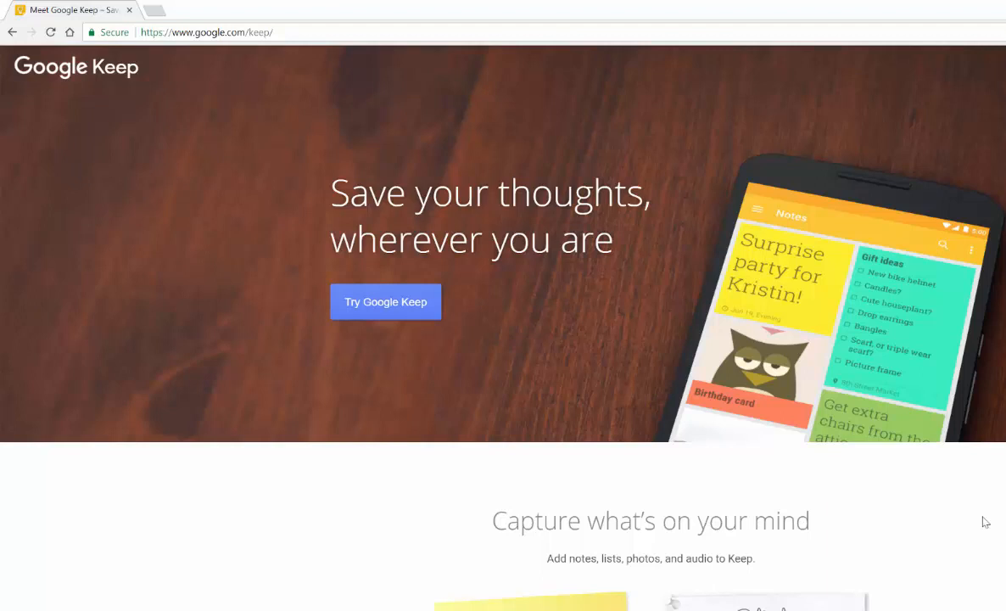
- Launch the Keep web version from the product page's Try Google Keep options
{"action": "left_click", "coordinate": [385, 302]}
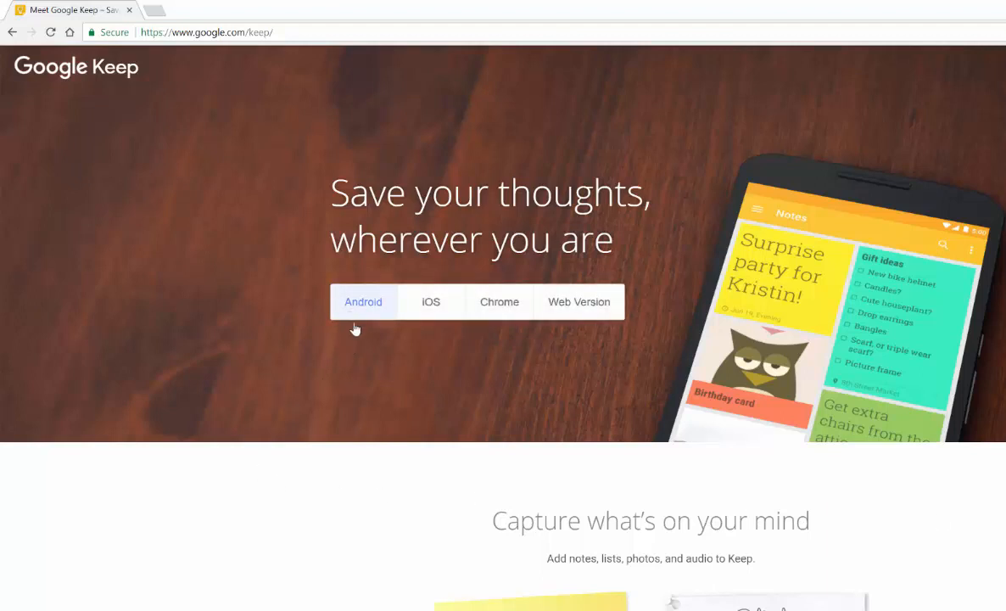
{"action": "mouse_move", "coordinate": [580, 302]}
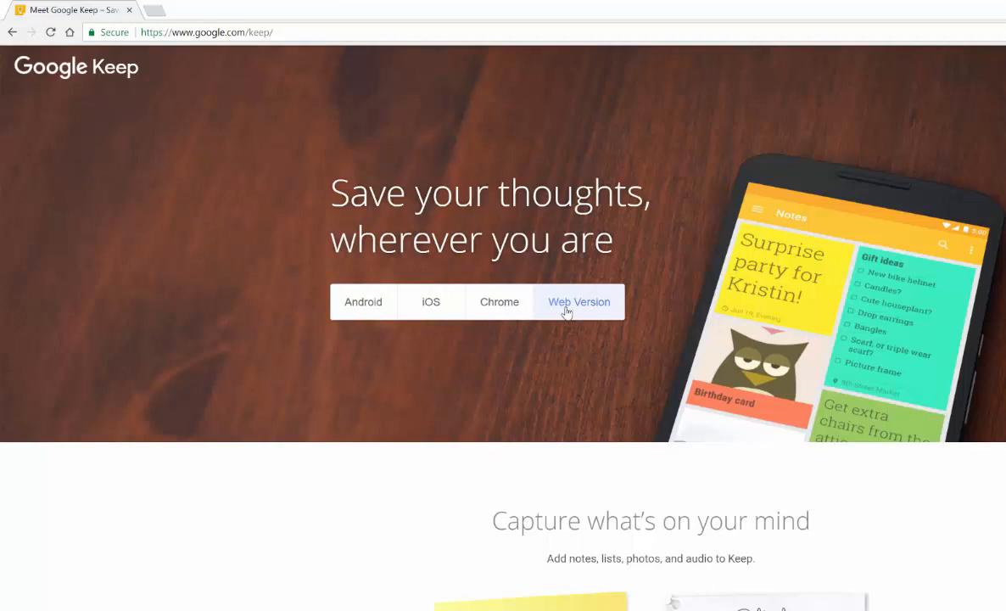
{"action": "left_click", "coordinate": [580, 302]}
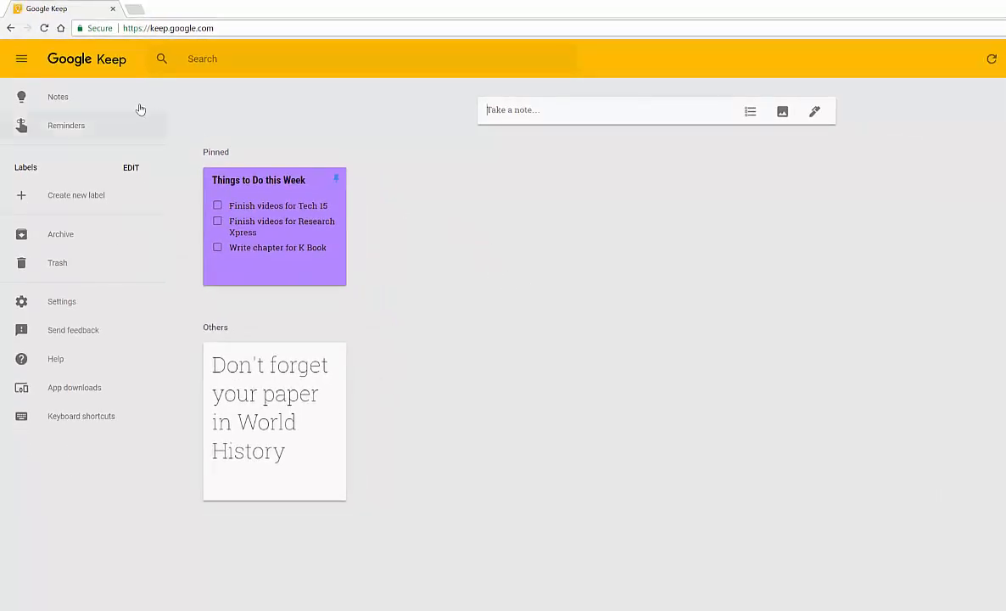
{"action": "mouse_move", "coordinate": [67, 134]}
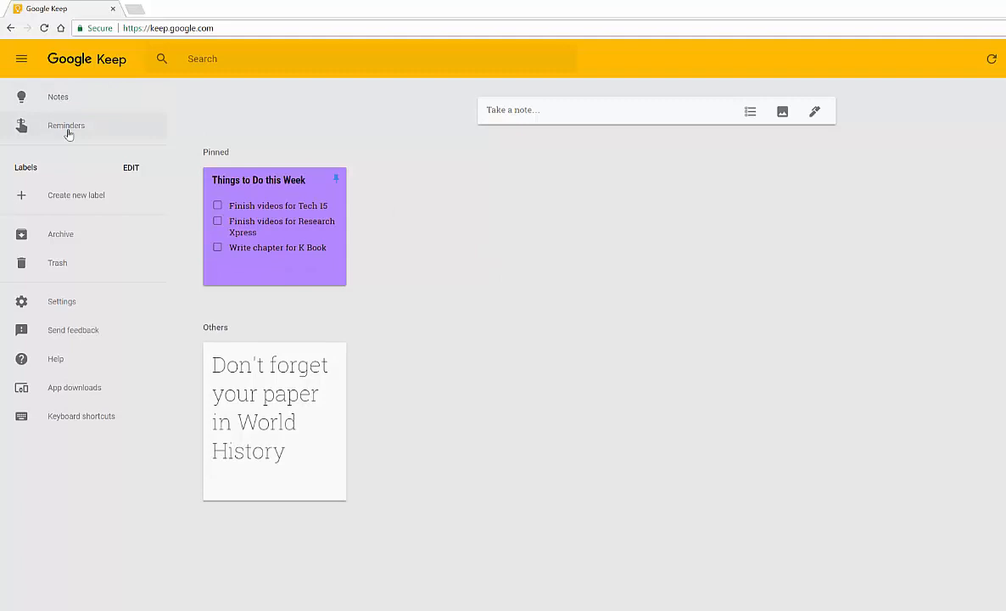
{"action": "mouse_move", "coordinate": [61, 234]}
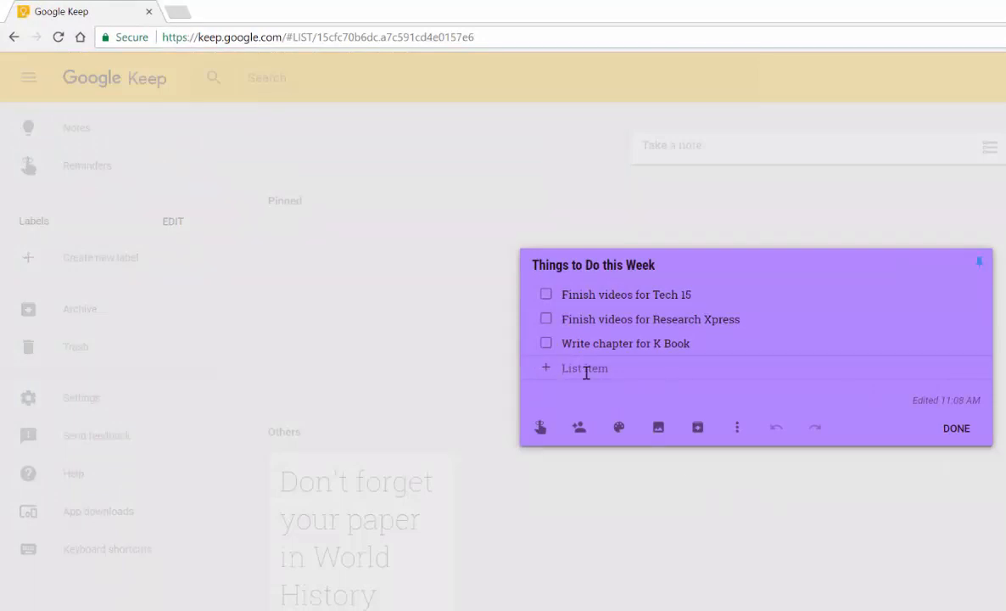
{"action": "mouse_move", "coordinate": [539, 428]}
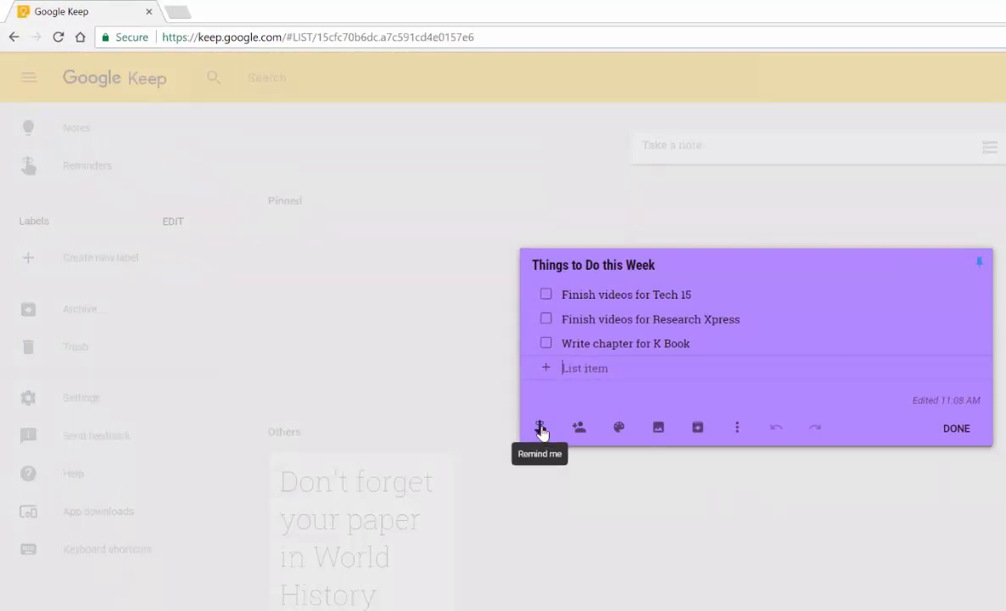
- Check the to-do list's Remind me options, then bring up its Collaborators dialog
{"action": "left_click", "coordinate": [540, 428]}
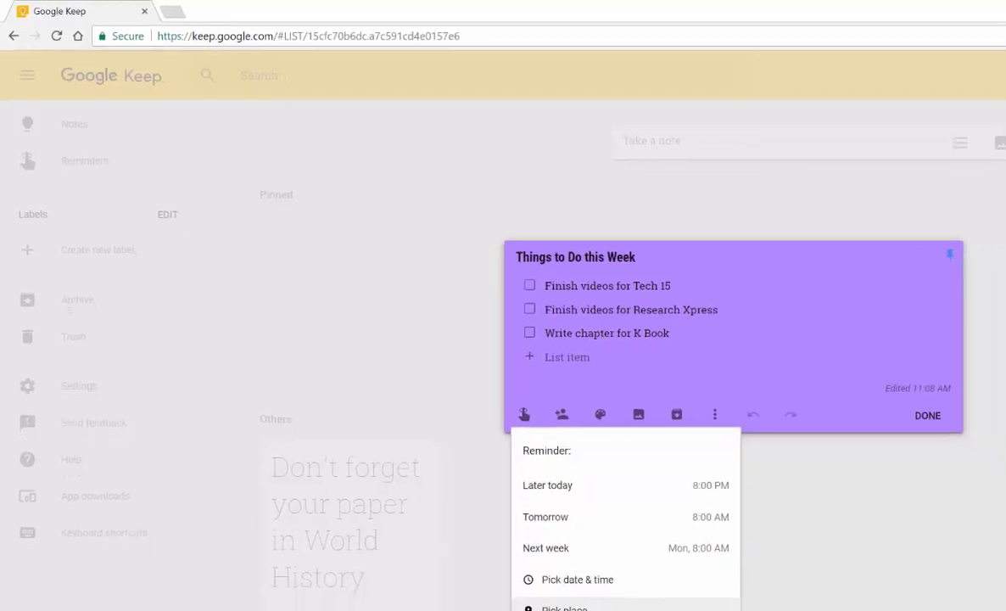
{"action": "left_click", "coordinate": [562, 414]}
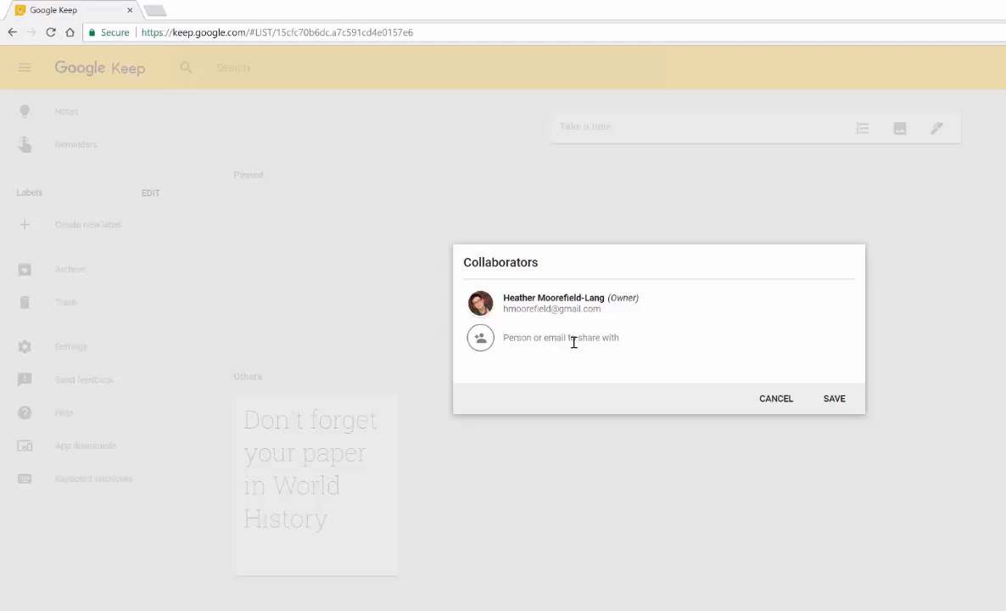
- Cancel the Collaborators dialog without adding anyone, staying on the checklist
{"action": "left_click", "coordinate": [775, 397]}
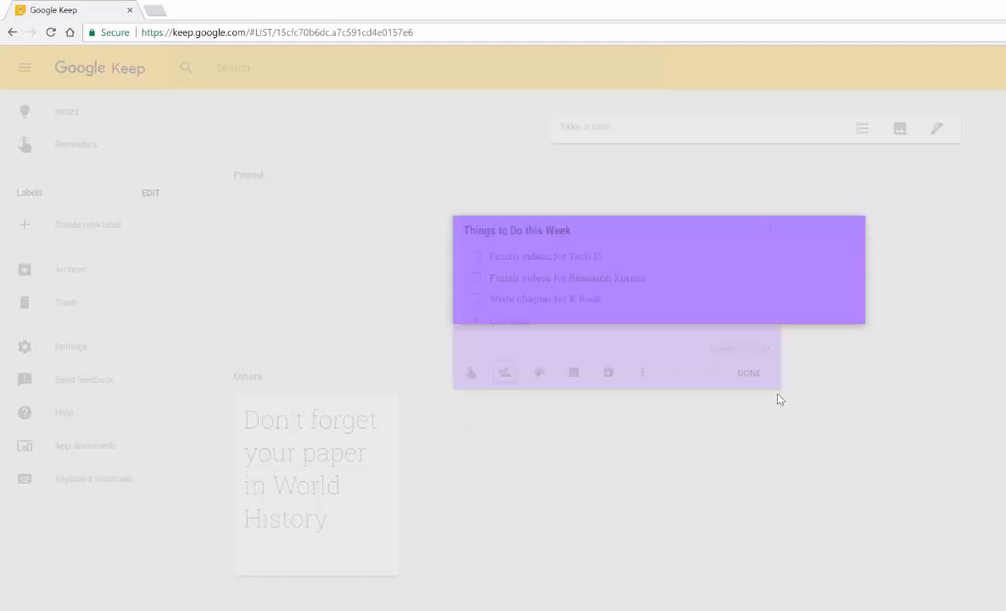
{"action": "left_click", "coordinate": [539, 373]}
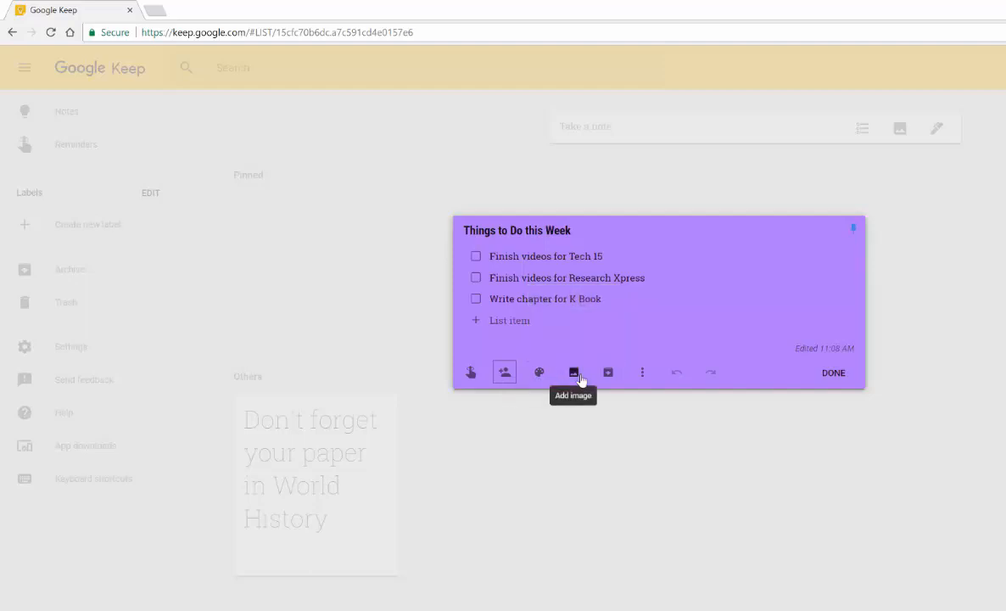
{"action": "mouse_move", "coordinate": [609, 374]}
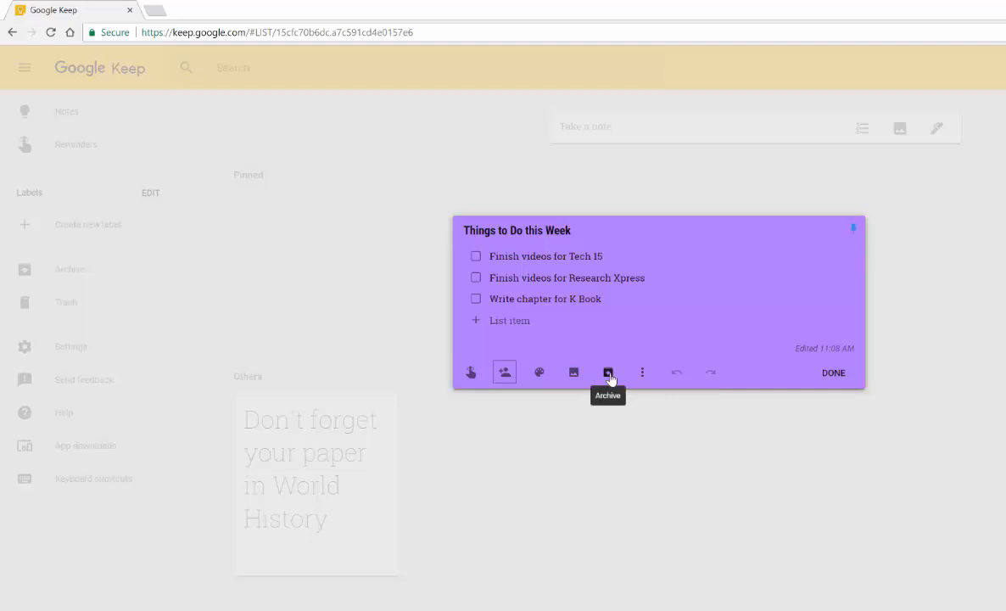
- Show the to-do list's More menu with delete, label and copy options
{"action": "left_click", "coordinate": [641, 373]}
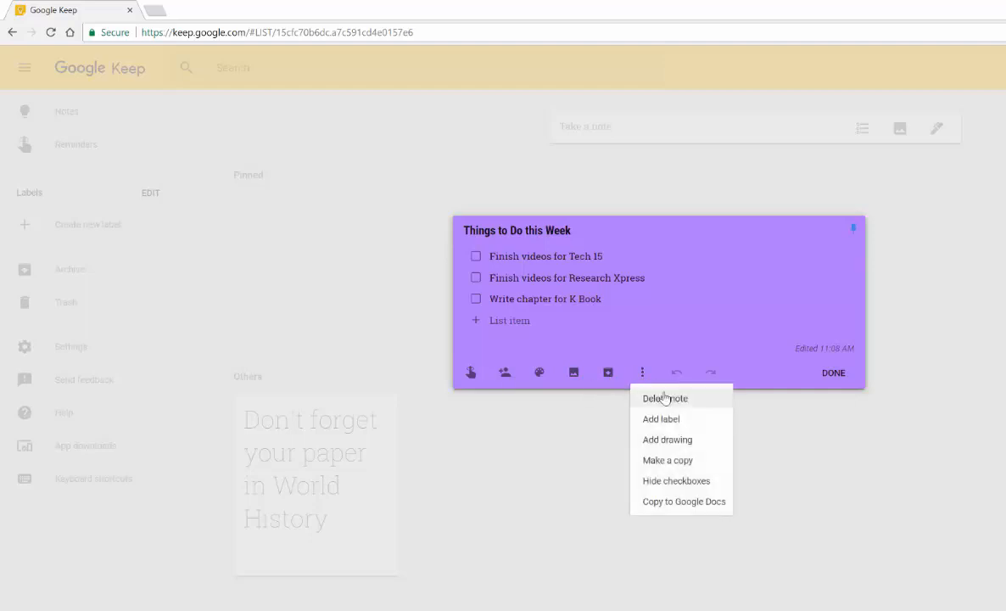
{"action": "mouse_move", "coordinate": [675, 480]}
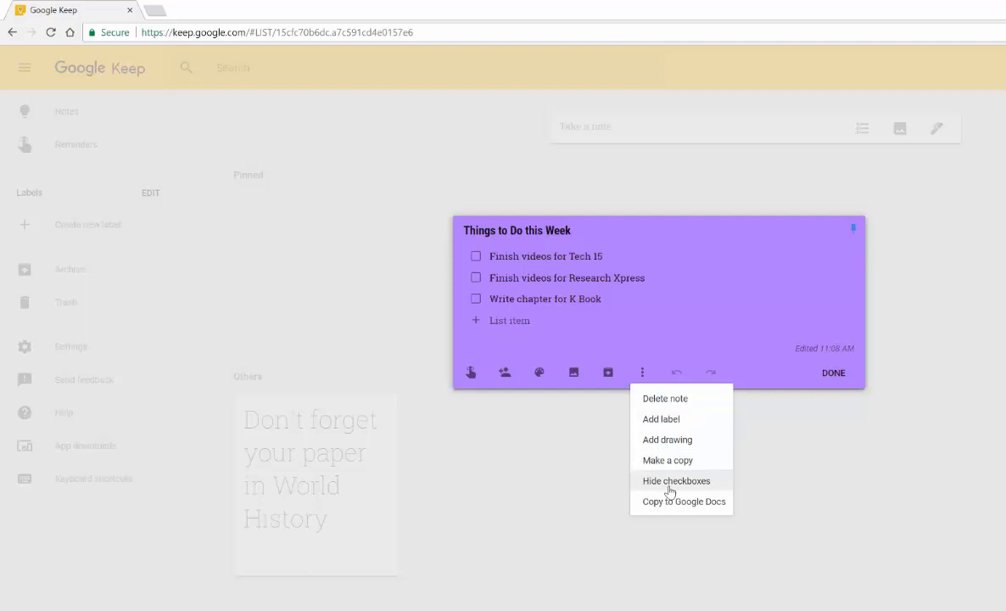
{"action": "mouse_move", "coordinate": [668, 504]}
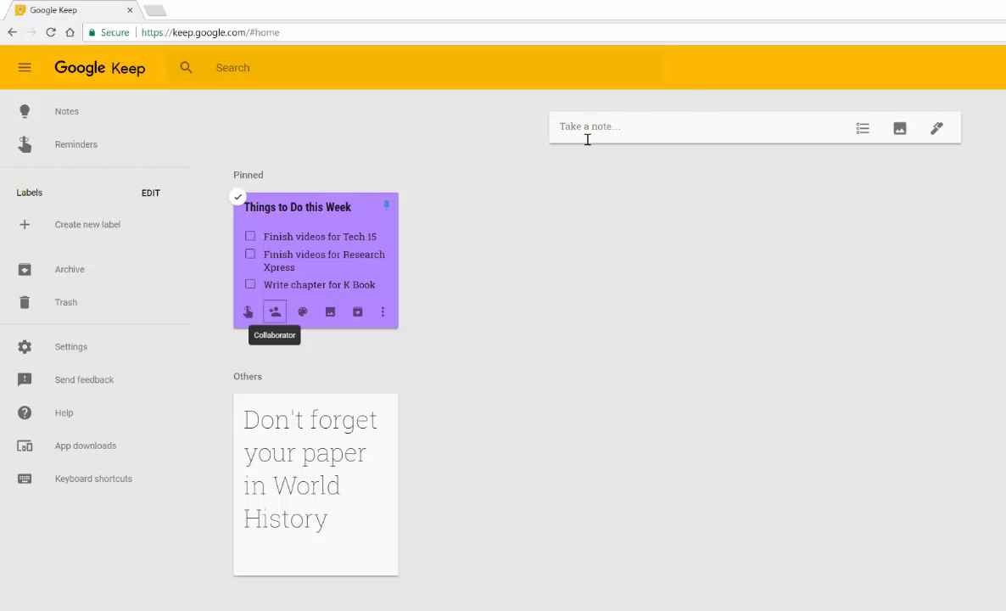
- Create a red note 'Remember to clean the house' and save it to the board
{"action": "left_click", "coordinate": [695, 125]}
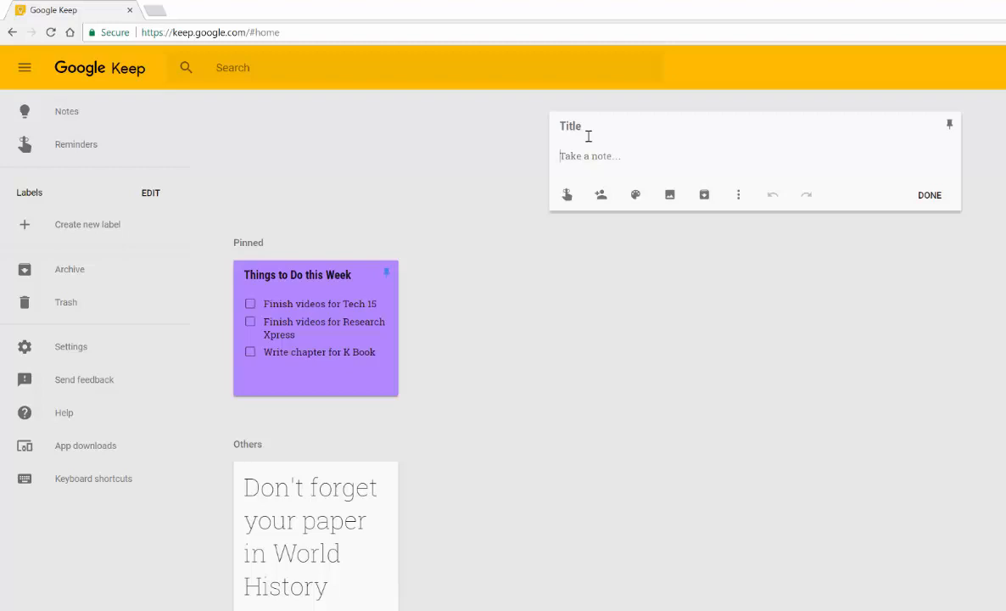
{"action": "type", "text": "F"}
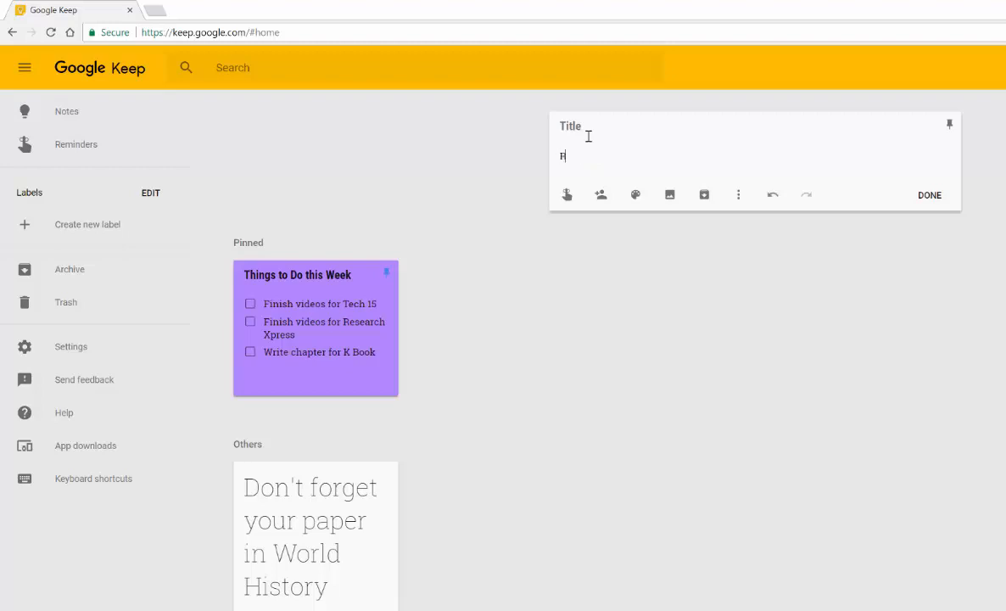
{"action": "type", "text": "emember to clean the house"}
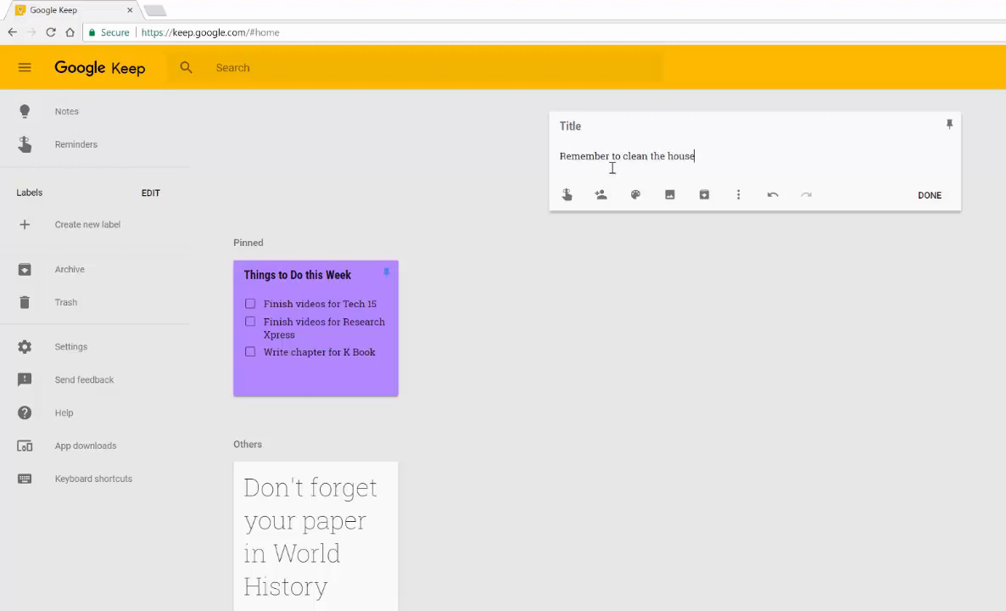
{"action": "mouse_move", "coordinate": [807, 193]}
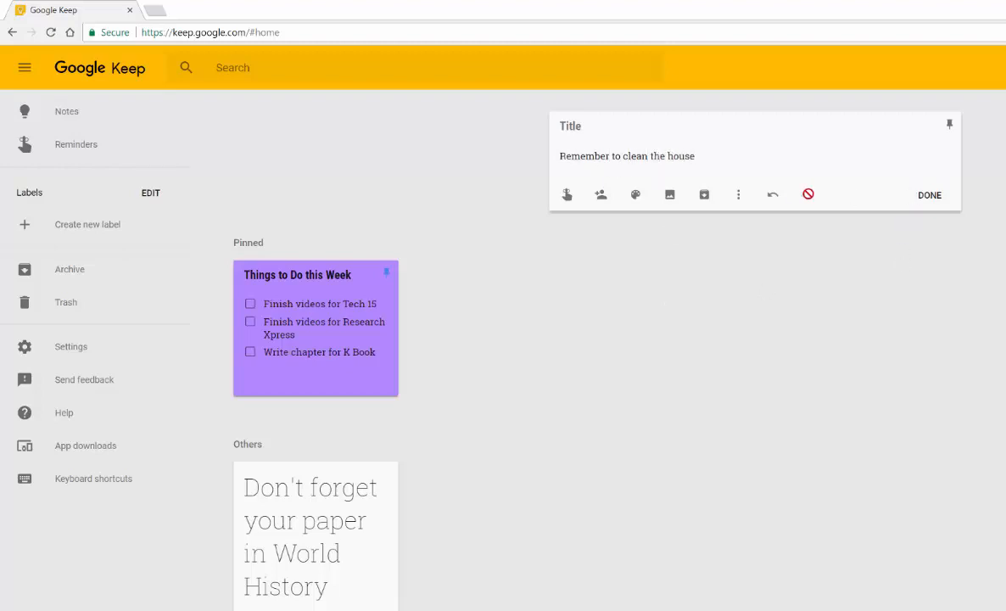
{"action": "mouse_move", "coordinate": [808, 193]}
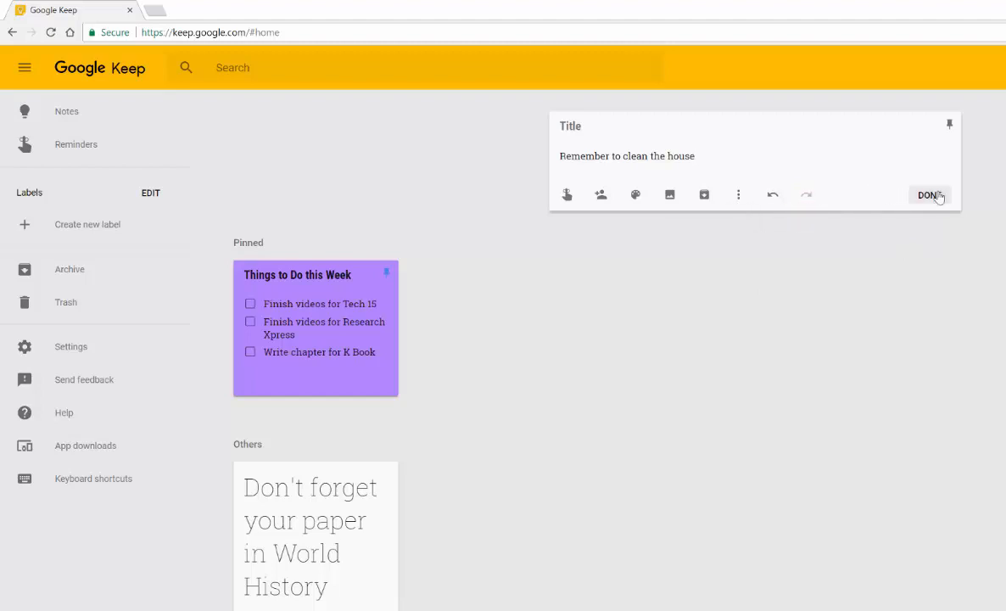
{"action": "left_click", "coordinate": [635, 195]}
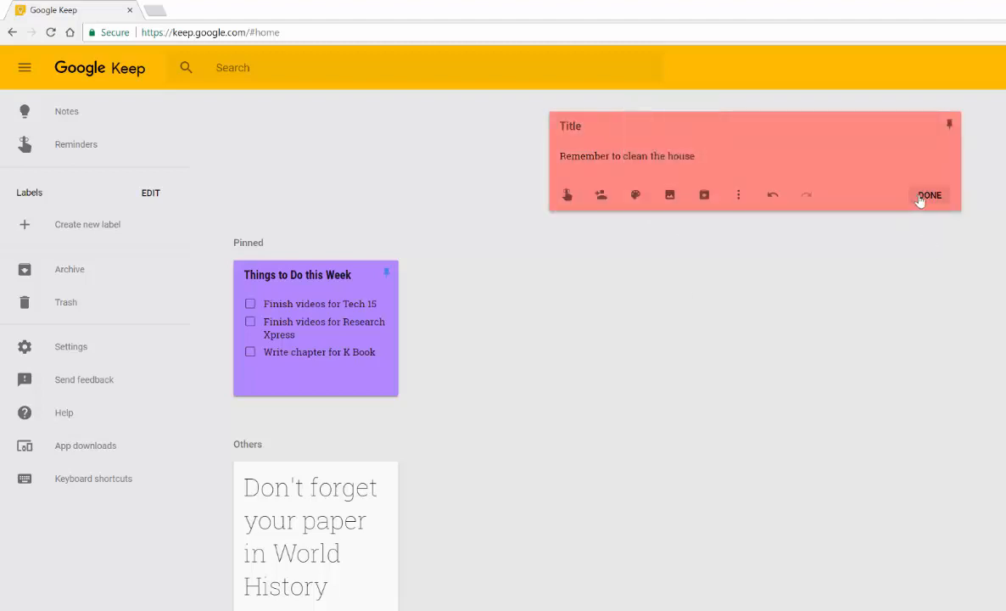
{"action": "left_click", "coordinate": [930, 195]}
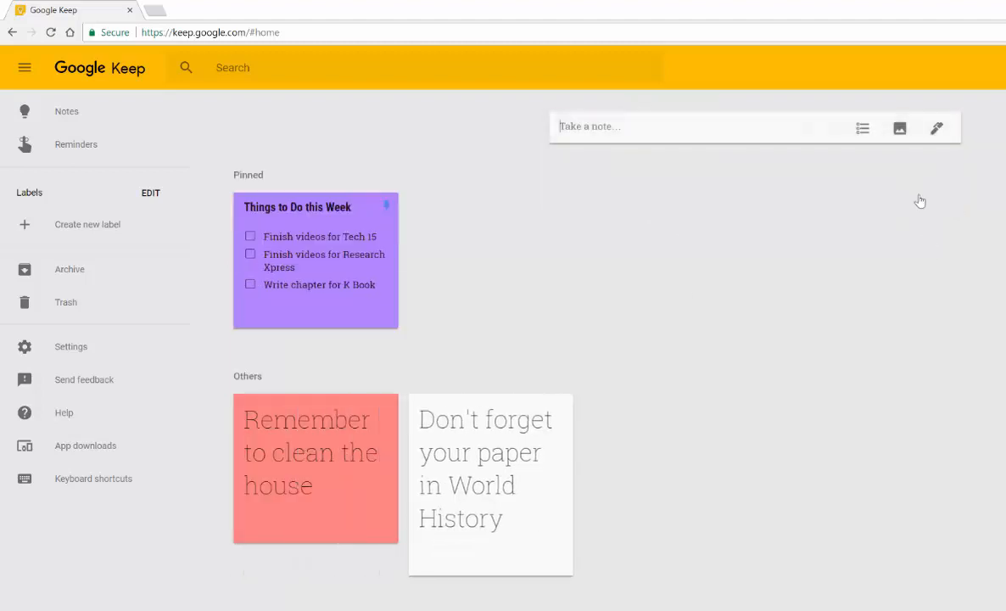
{"action": "mouse_move", "coordinate": [852, 403]}
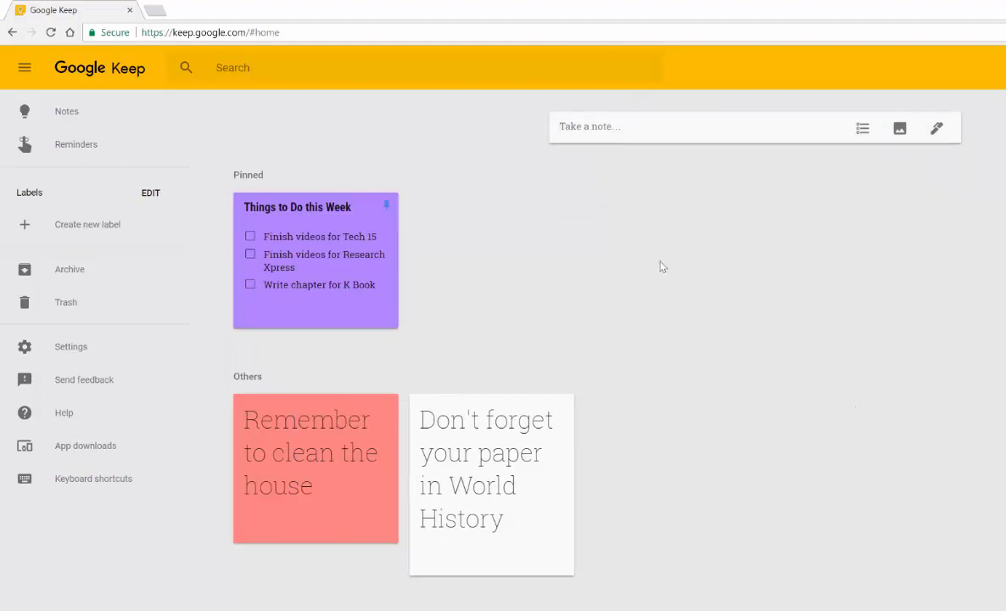
{"action": "left_click", "coordinate": [251, 236]}
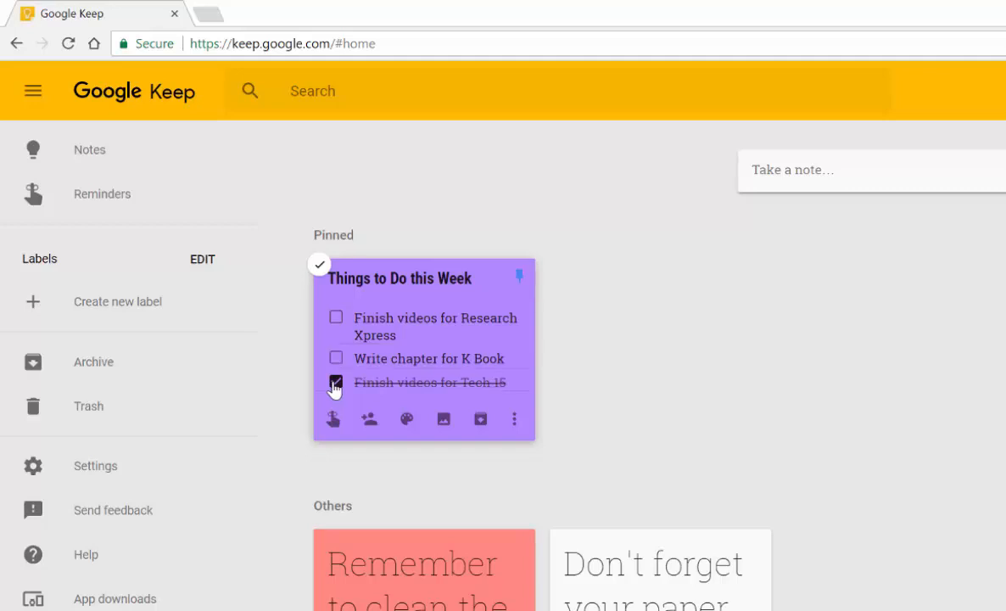
{"action": "left_click", "coordinate": [336, 383]}
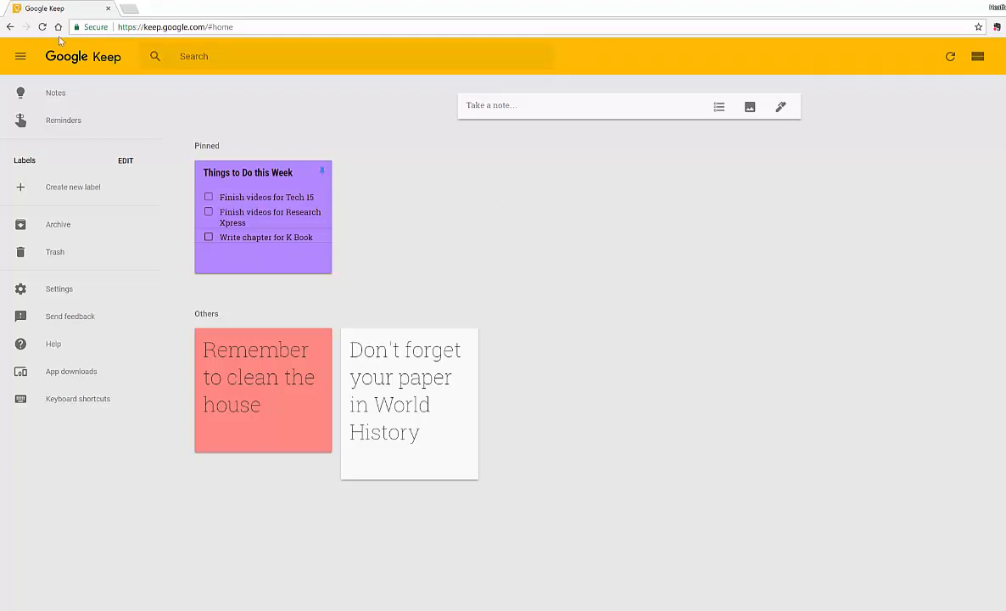
{"action": "mouse_move", "coordinate": [58, 27]}
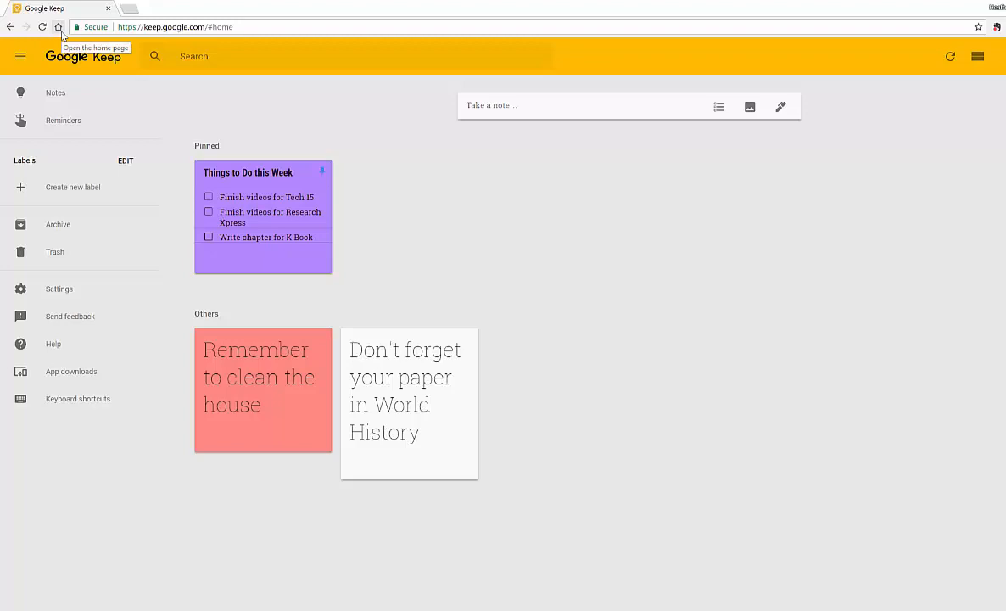
- Go home to the Keep product page and scroll through its sample notes
{"action": "left_click", "coordinate": [57, 27]}
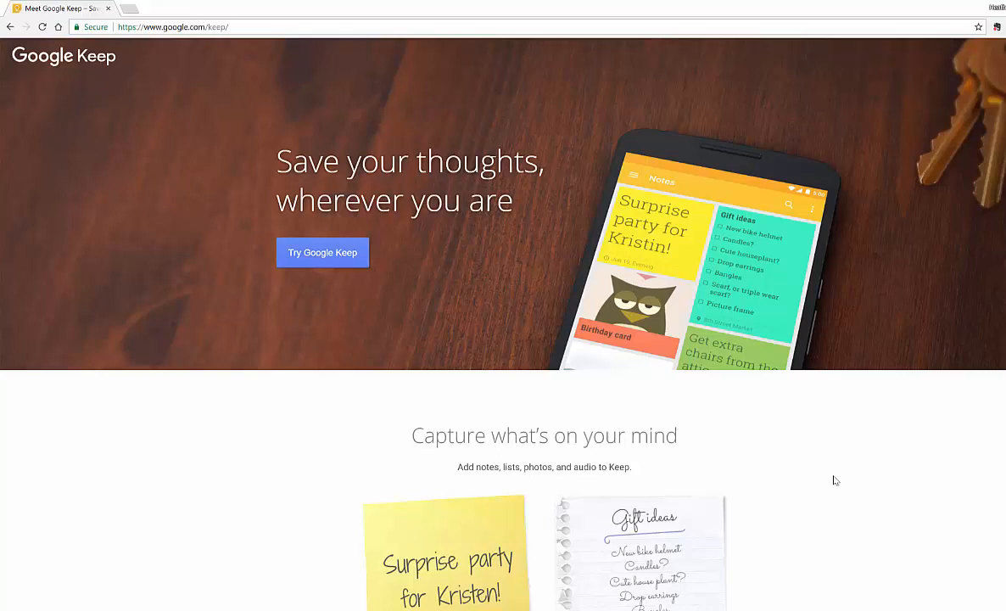
{"action": "scroll", "scroll_direction": "down", "scroll_amount": 3}
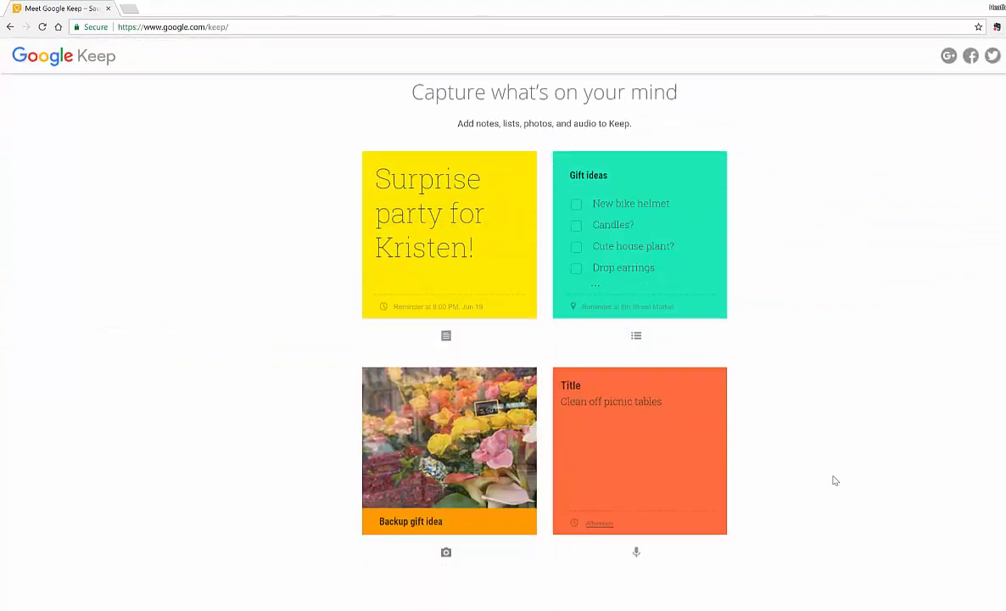
{"action": "scroll", "scroll_direction": "down", "scroll_amount": 3}
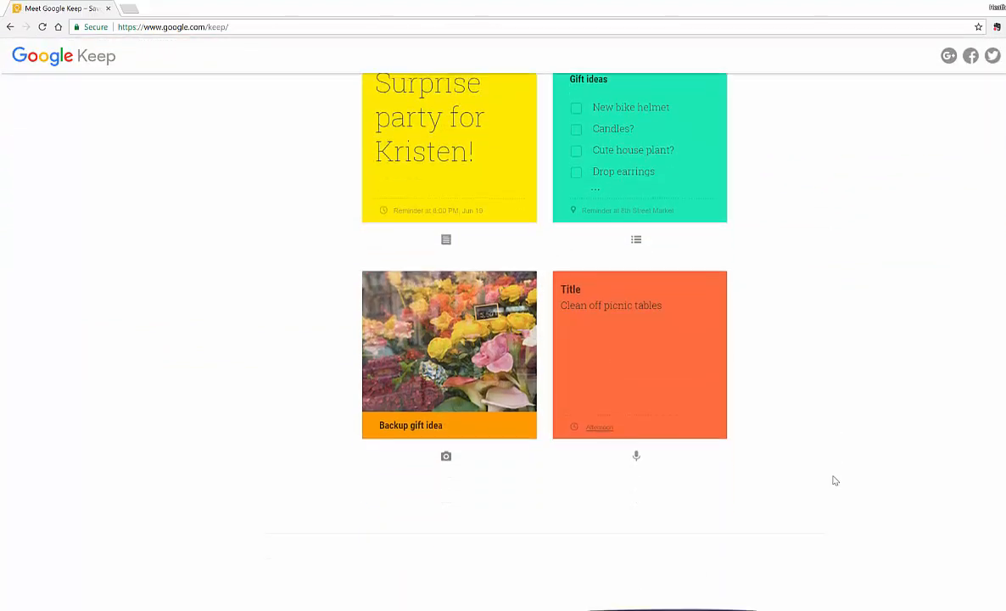